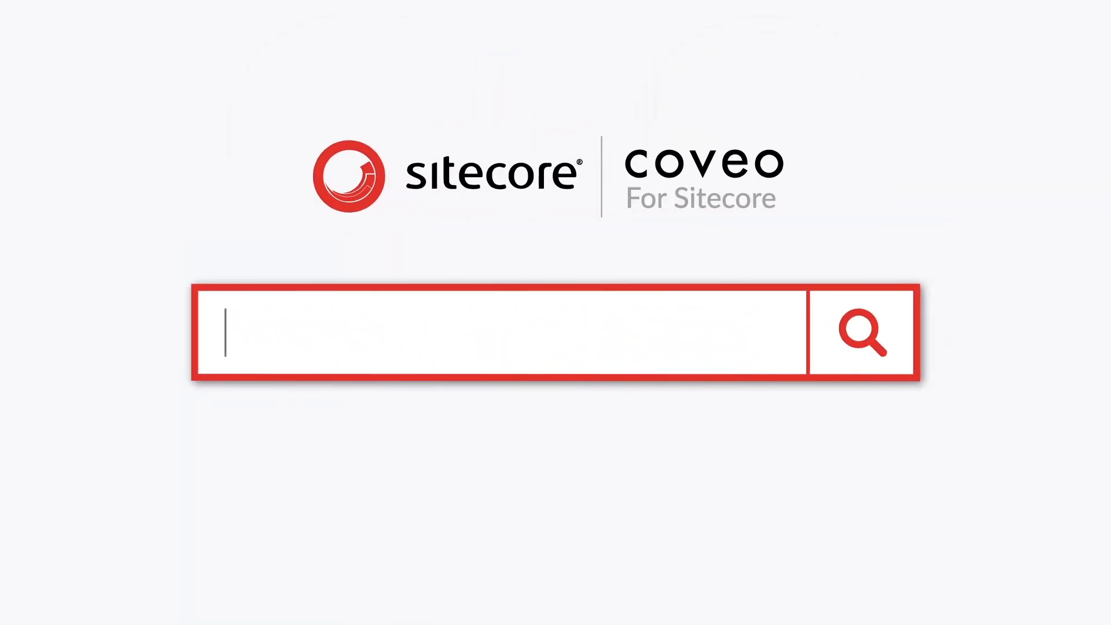
type("Shoes")
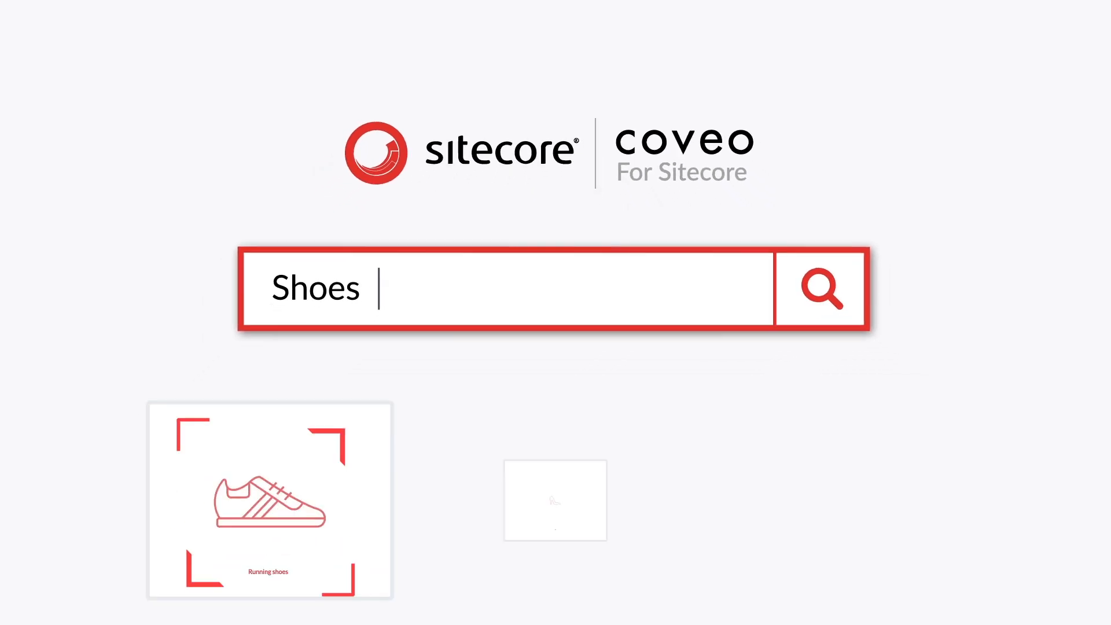